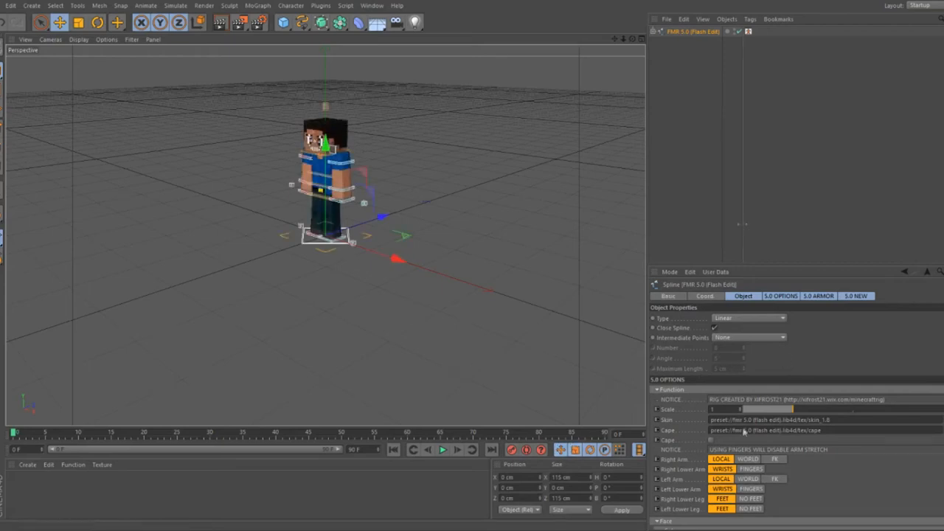
{"action": "mouse_move", "coordinate": [728, 160]}
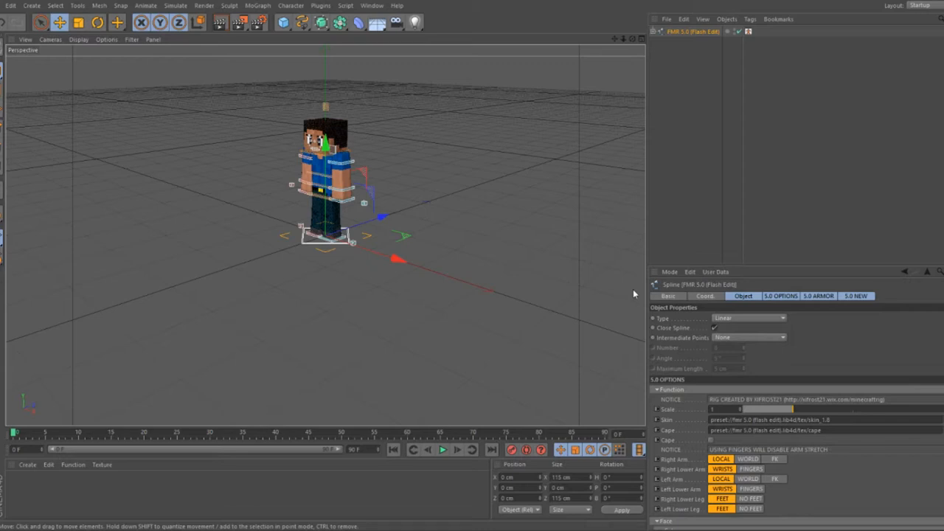
{"action": "mouse_move", "coordinate": [771, 327]}
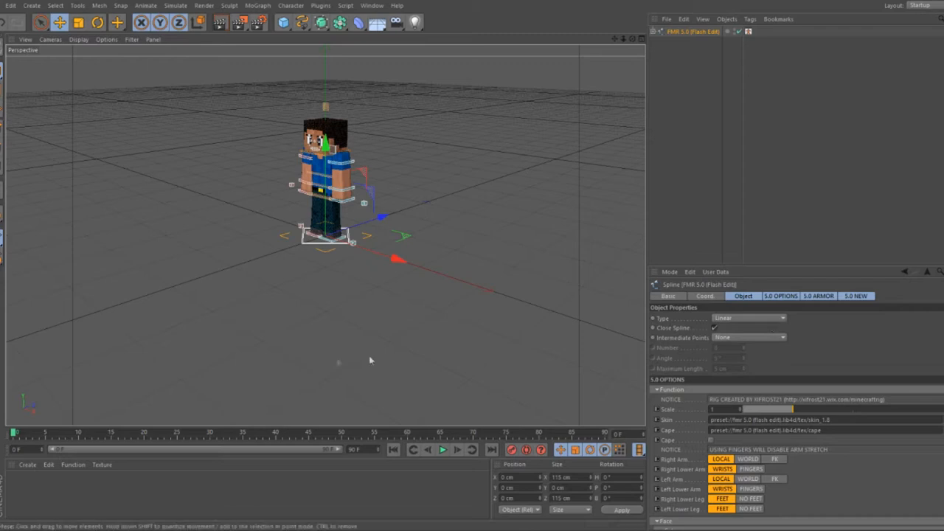
{"action": "mouse_move", "coordinate": [338, 363]}
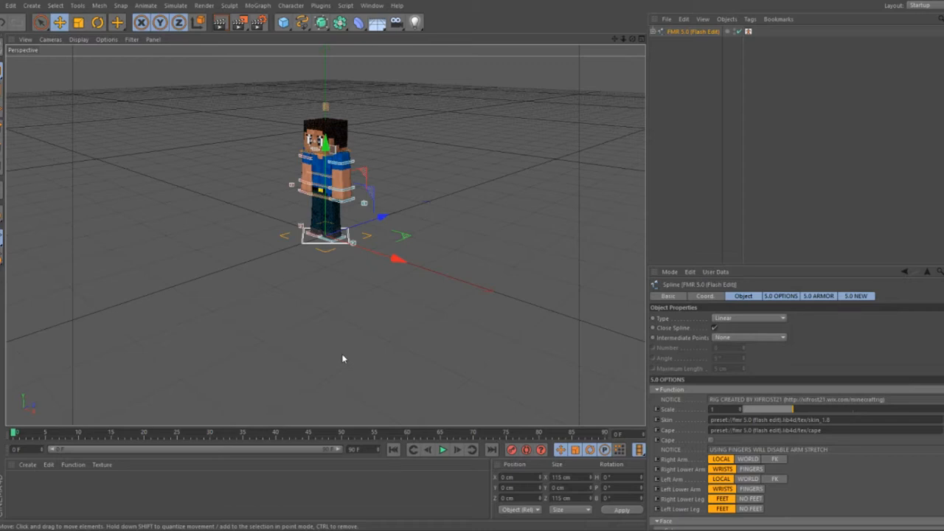
{"action": "mouse_move", "coordinate": [398, 515]}
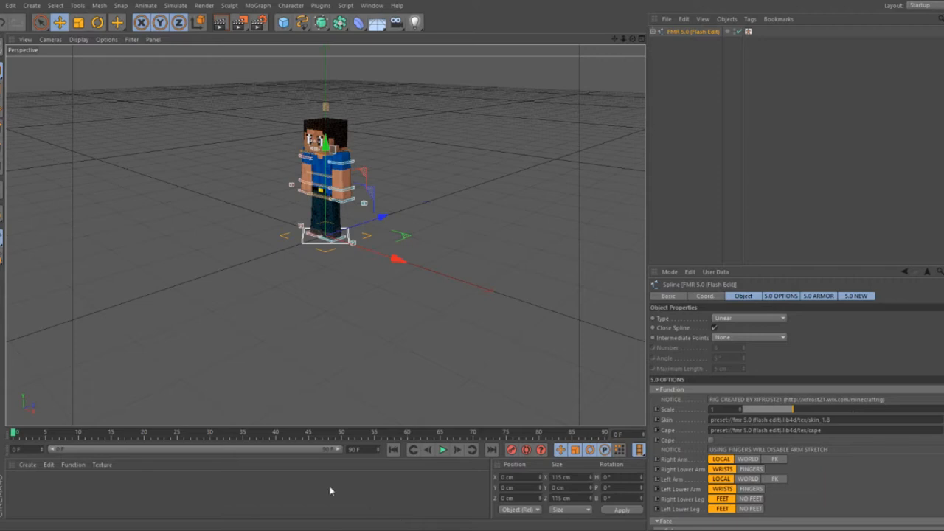
{"action": "mouse_move", "coordinate": [513, 393]}
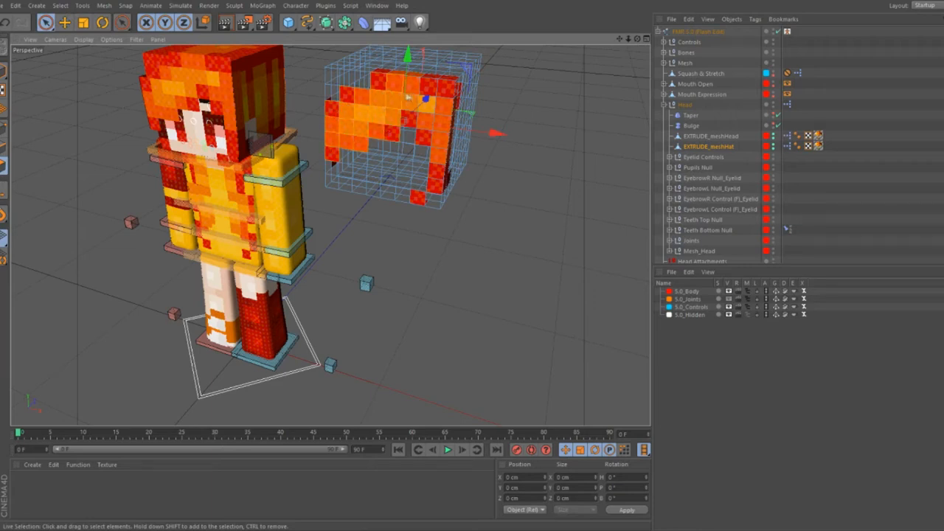
- Load the girl skin into the rig, then give EXTRUDE_meshHat a 2.3 cm extrude offset
{"action": "left_click", "coordinate": [418, 201]}
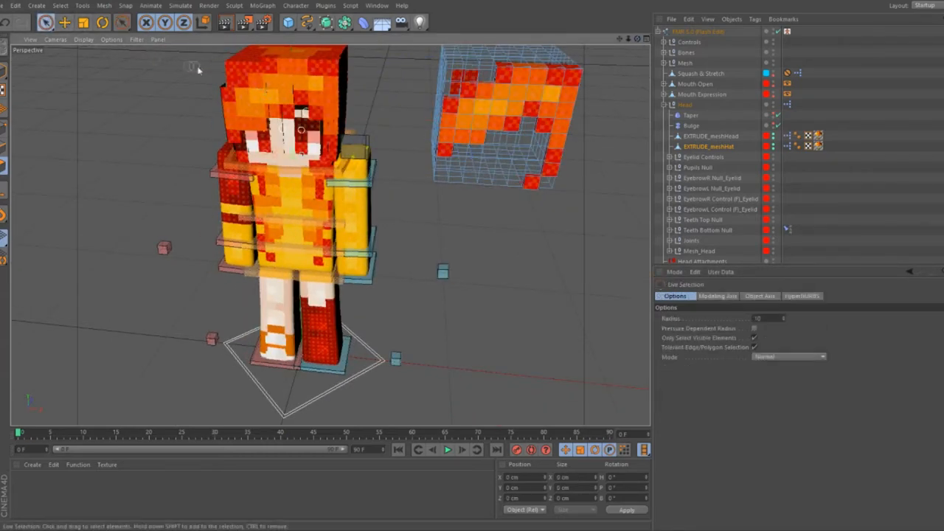
{"action": "left_click", "coordinate": [698, 250]}
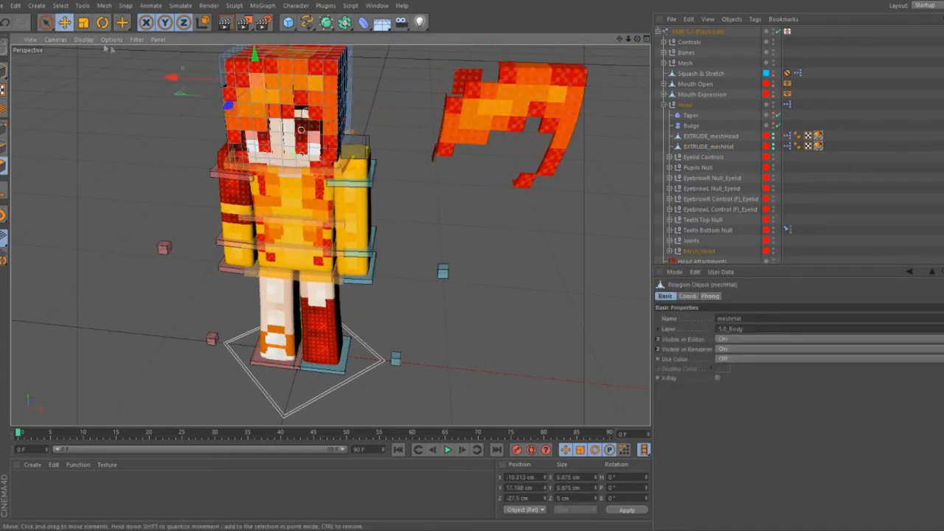
{"action": "left_click", "coordinate": [46, 22]}
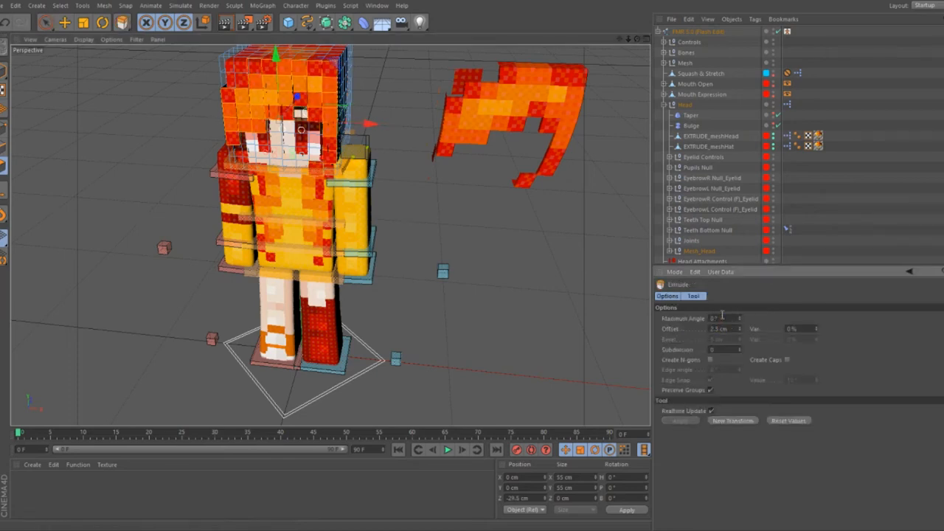
{"action": "left_click", "coordinate": [711, 146]}
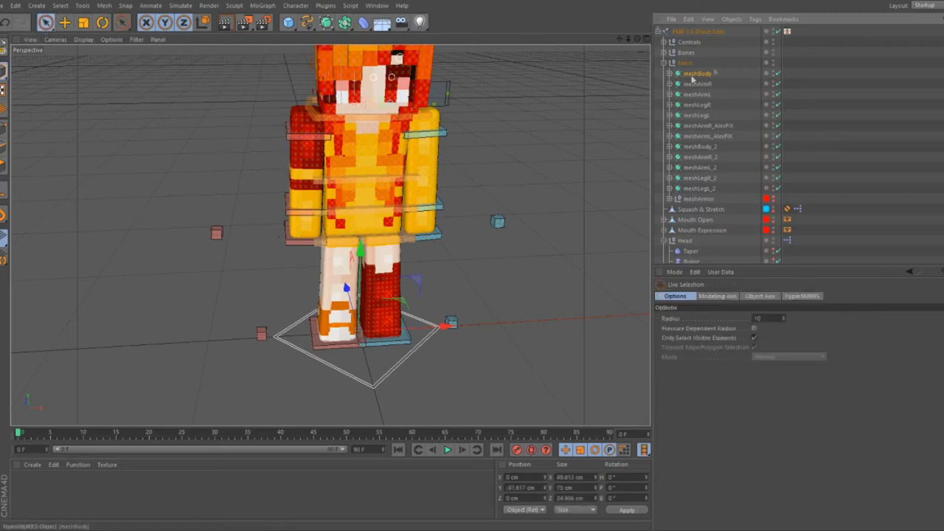
- Select the arm goal control and move it upward to bend the arm
{"action": "left_click", "coordinate": [699, 156]}
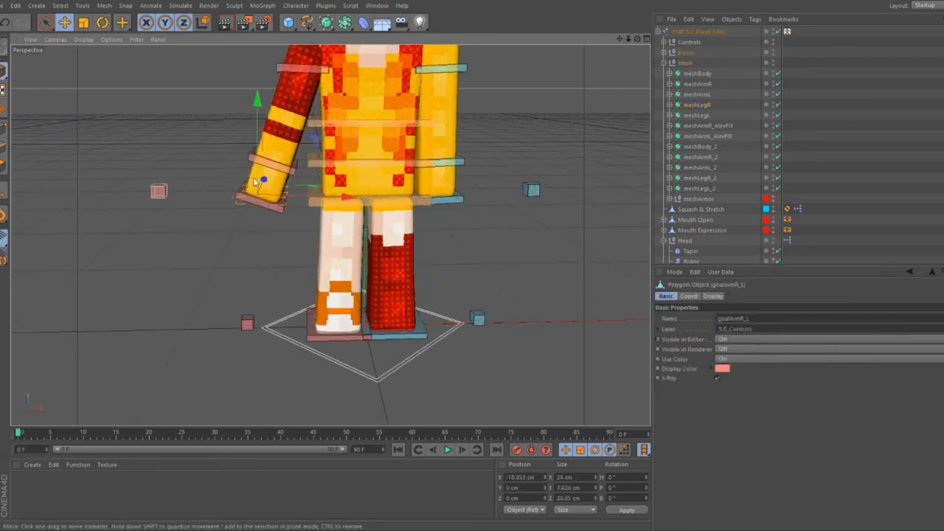
{"action": "left_click_drag", "start_coordinate": [262, 181], "coordinate": [284, 151]}
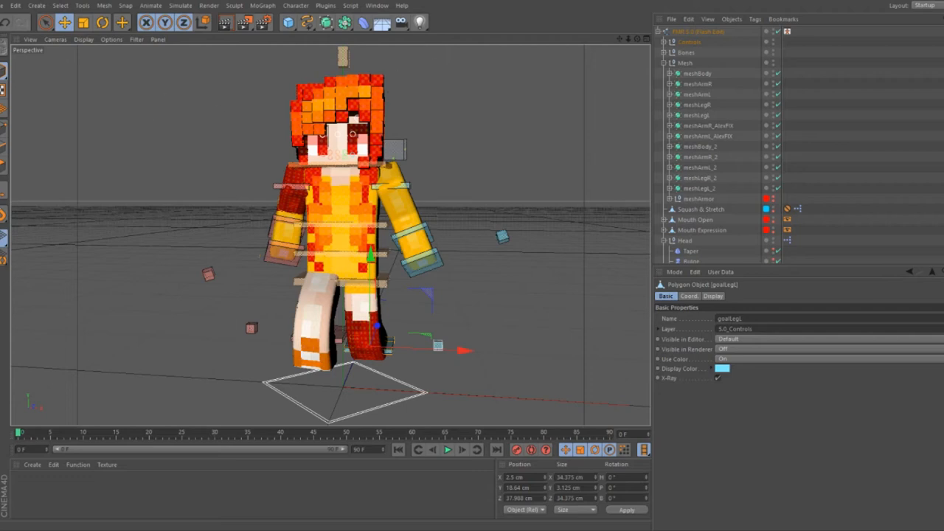
{"action": "mouse_move", "coordinate": [246, 22]}
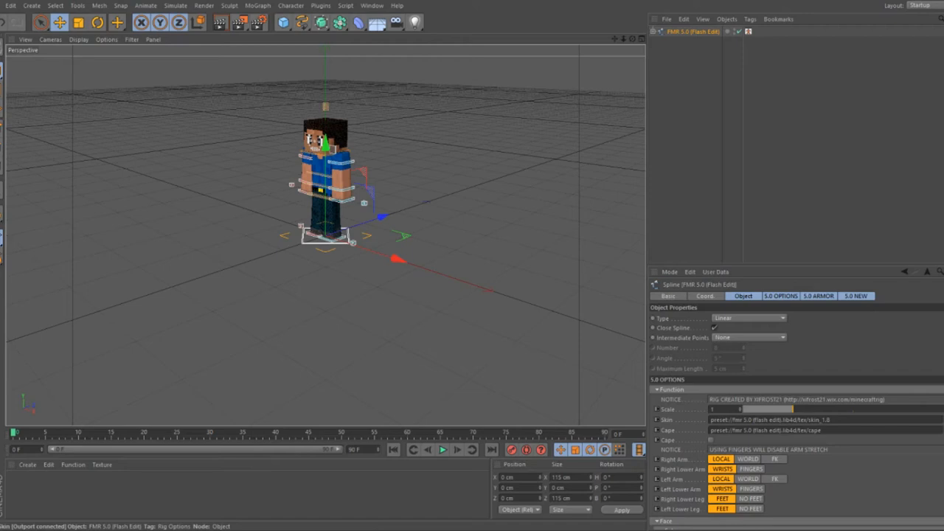
{"action": "mouse_move", "coordinate": [176, 308]}
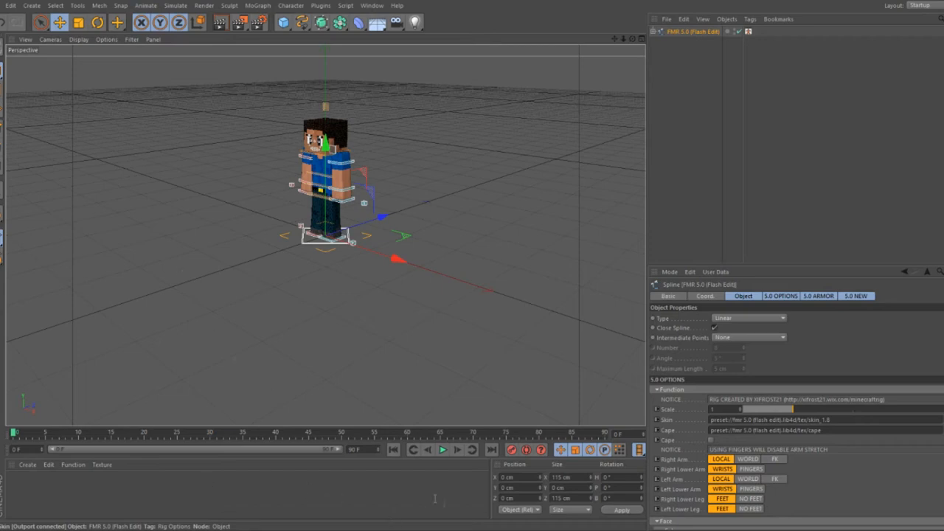
{"action": "mouse_move", "coordinate": [101, 267]}
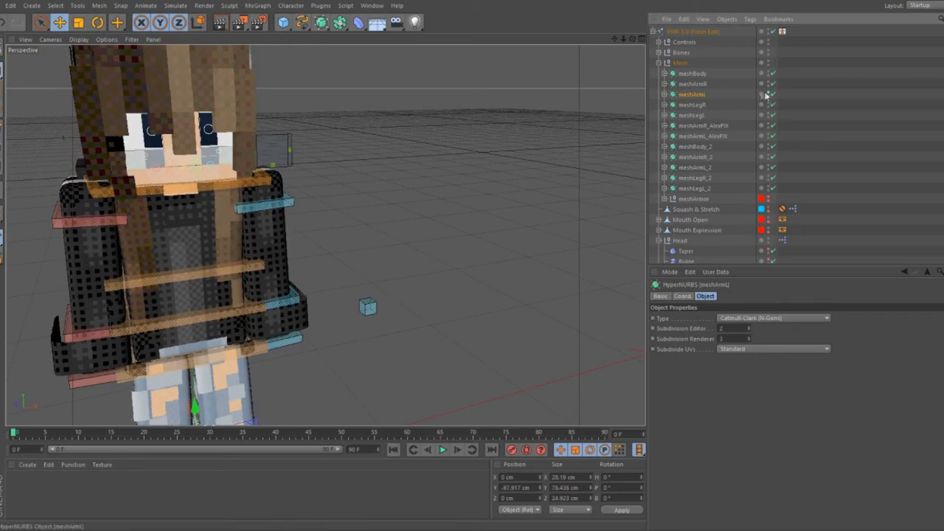
- Load the brown-haired, black-hoodie skin texture into the rig's Skin field
{"action": "left_click", "coordinate": [691, 73]}
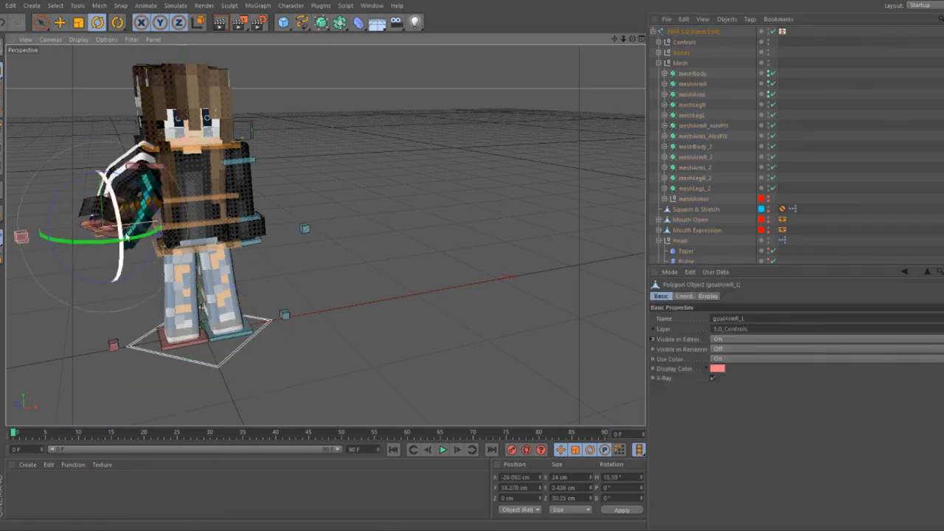
- Rotate goalArmR_L so the sword swings forward, then reposition the hand with Move
{"action": "left_click_drag", "start_coordinate": [130, 184], "coordinate": [107, 214]}
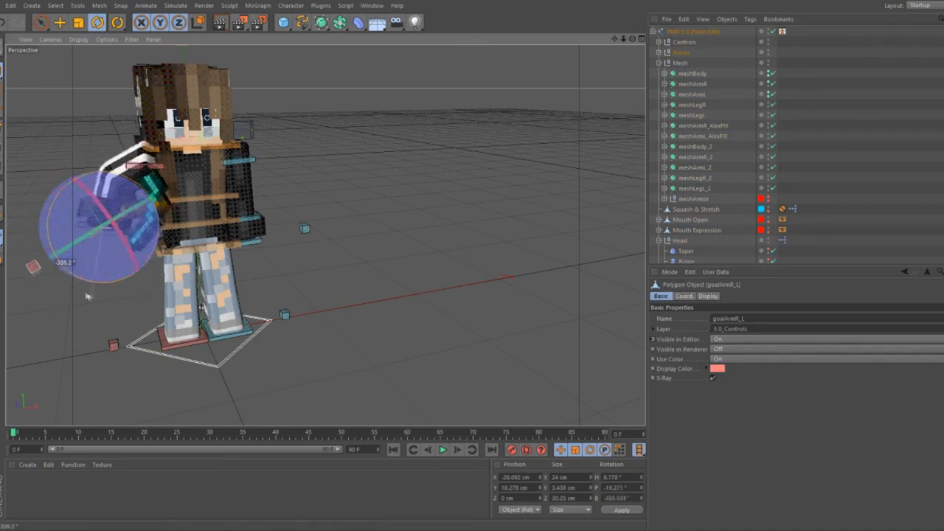
{"action": "left_click", "coordinate": [59, 22]}
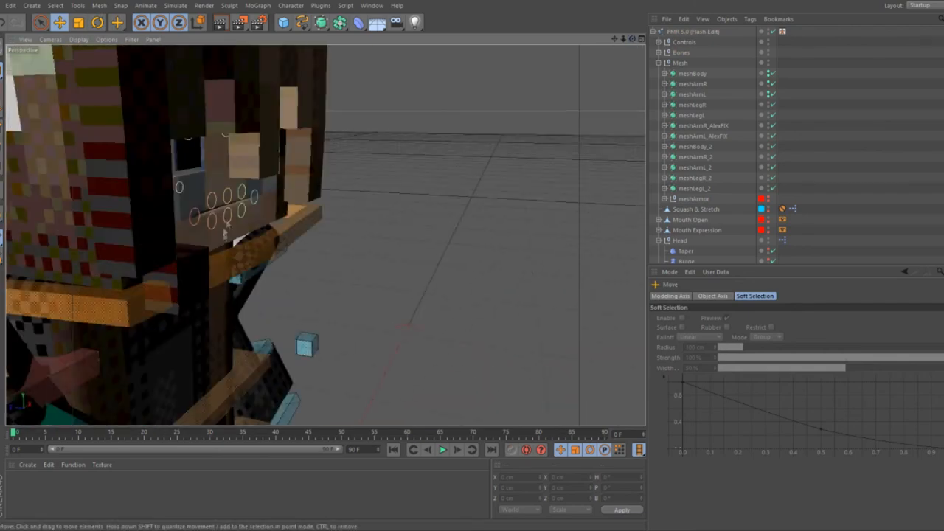
{"action": "left_click", "coordinate": [229, 214]}
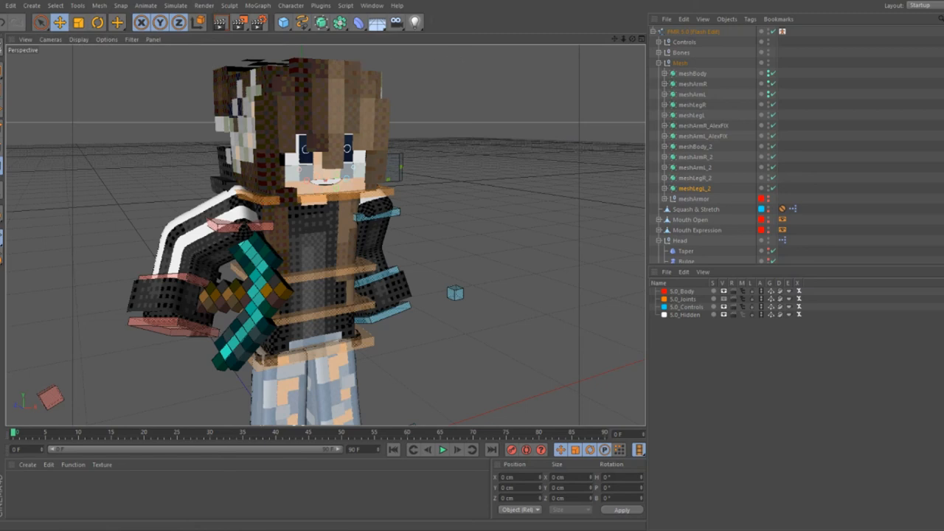
{"action": "mouse_move", "coordinate": [199, 120]}
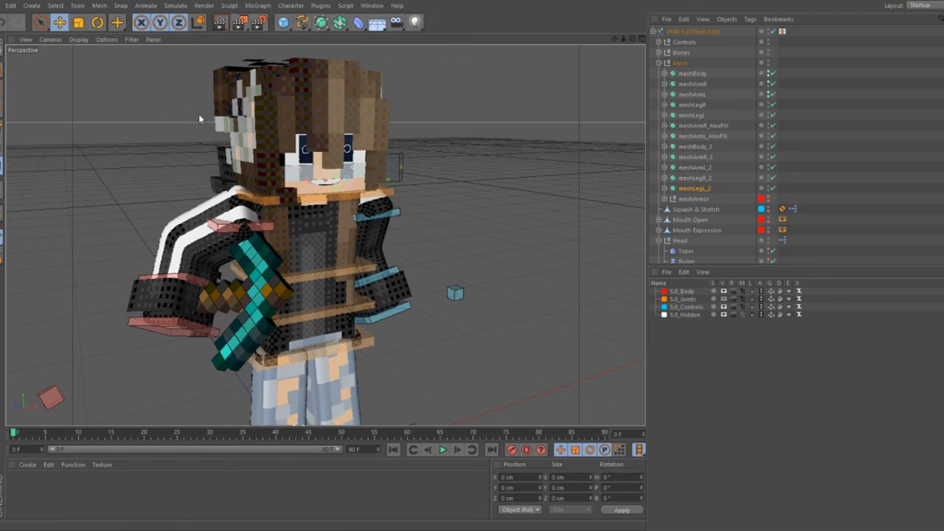
{"action": "mouse_move", "coordinate": [341, 123]}
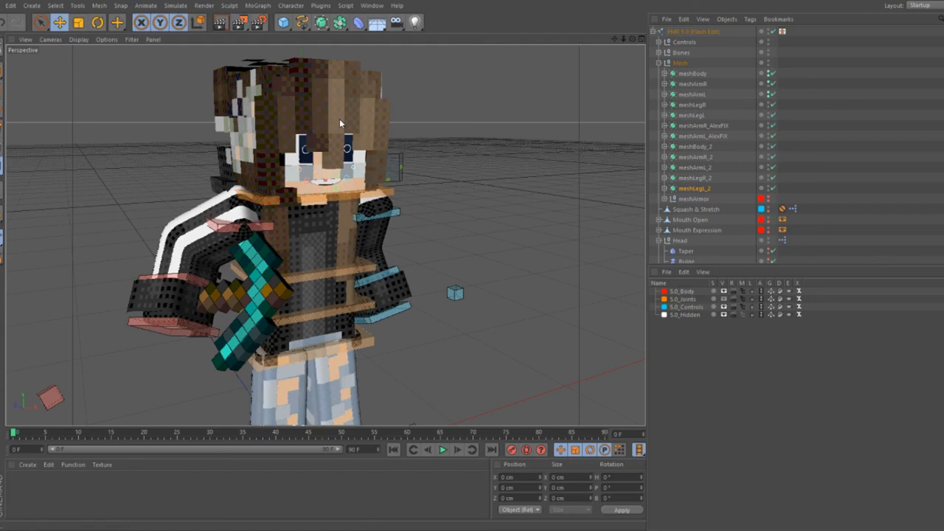